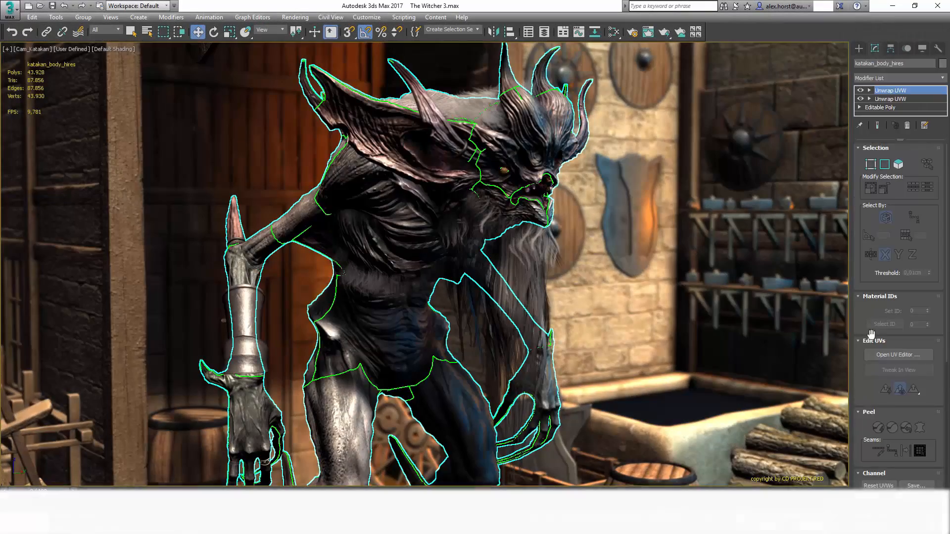
- Add a MultiTile map to the creature's material and select the Ciri head model
click(898, 354)
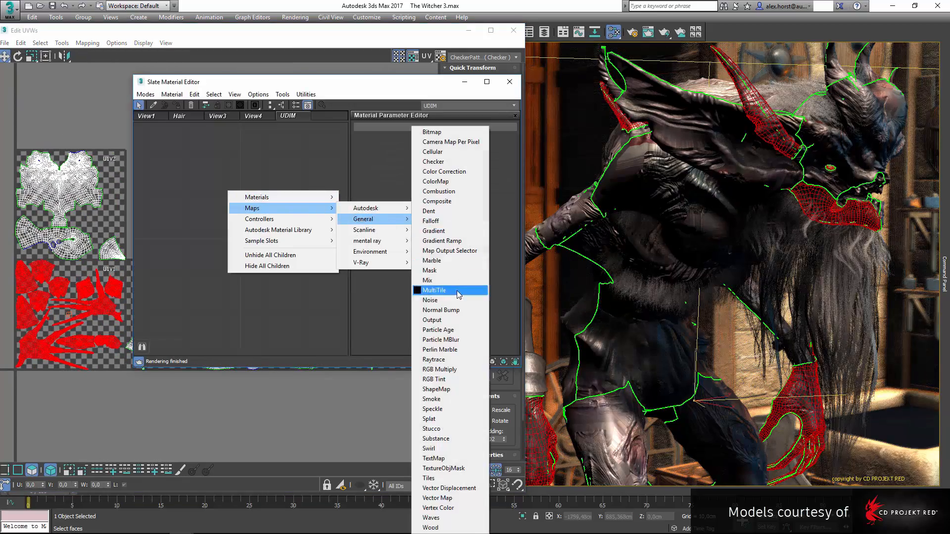
click(435, 290)
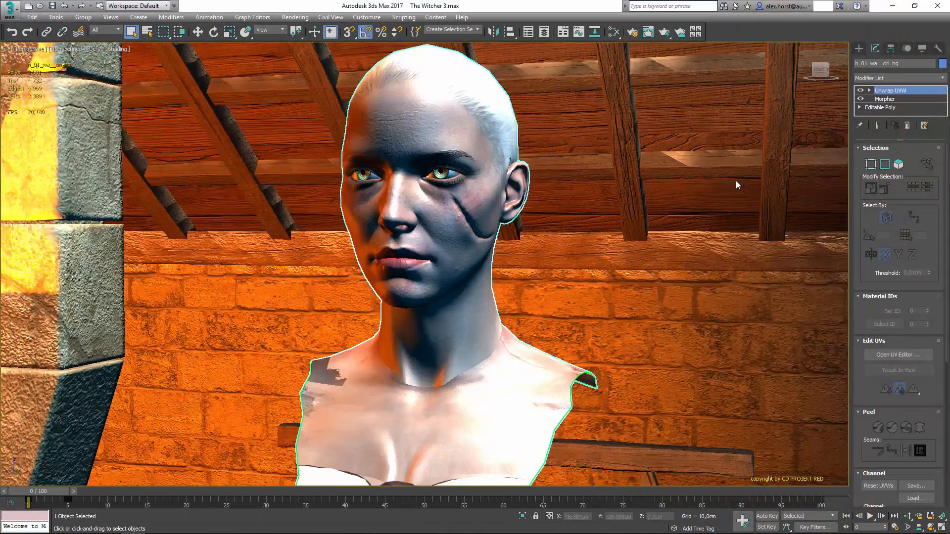
- Select the polygon strip running from the nose over the top of the head in the UV Editor
click(898, 355)
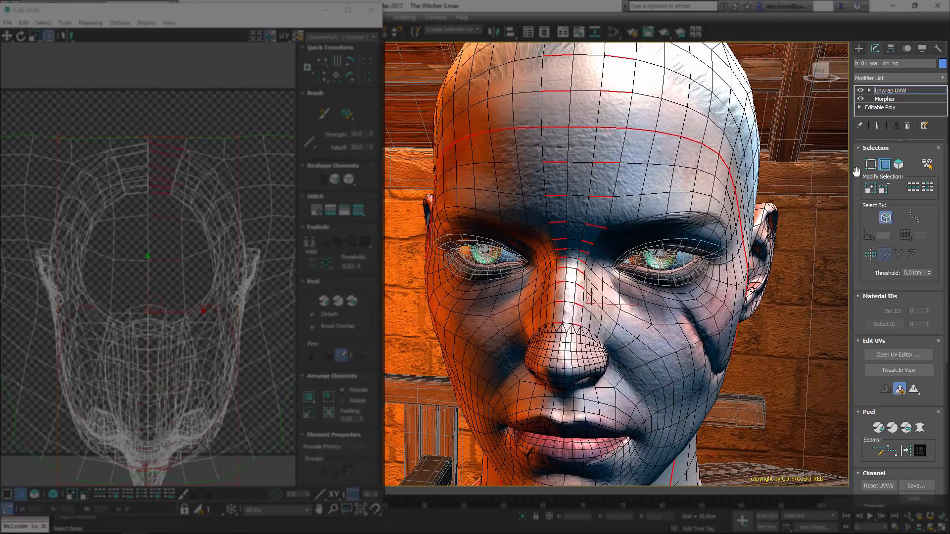
click(900, 164)
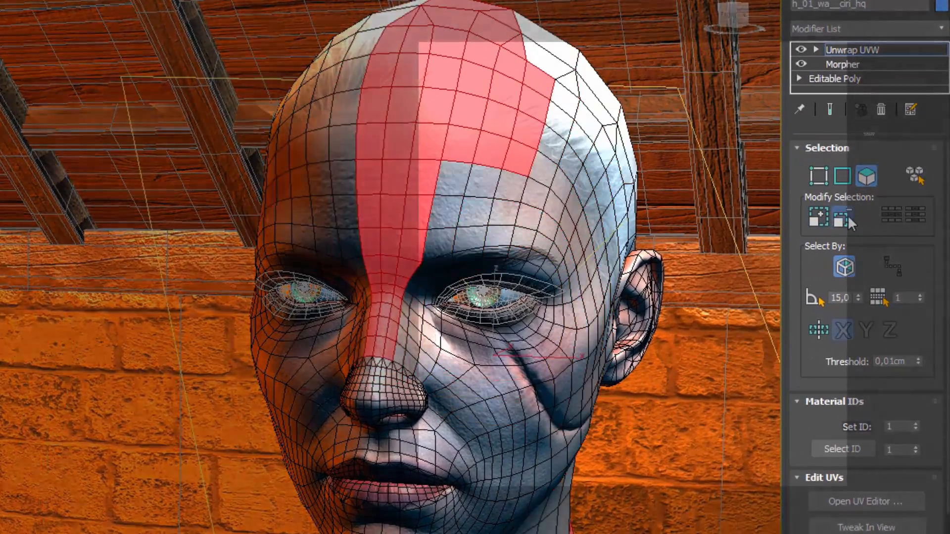
- Quick Peel the lower-face and neck polygons into a flat island over the checker map
click(864, 501)
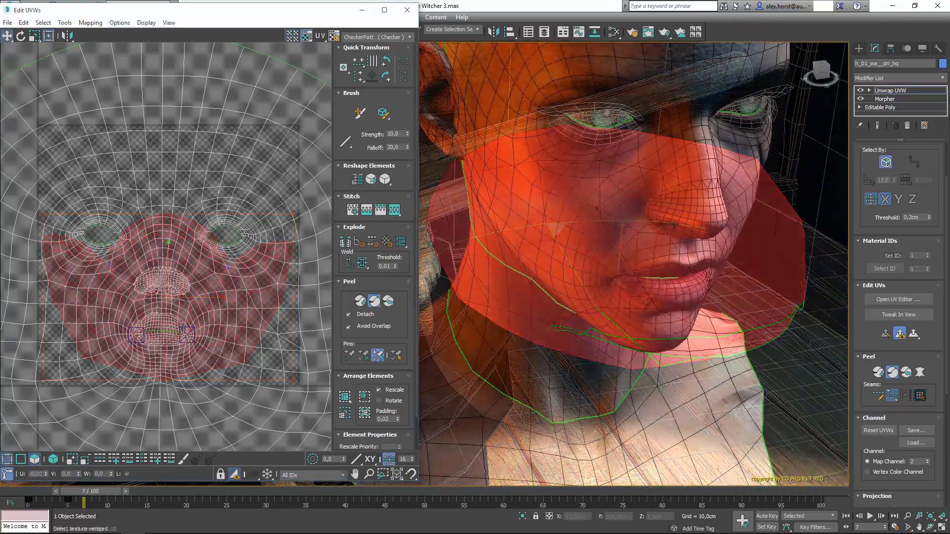
- Choose the Angle Distortion display for the head's flattened UV islands
click(376, 36)
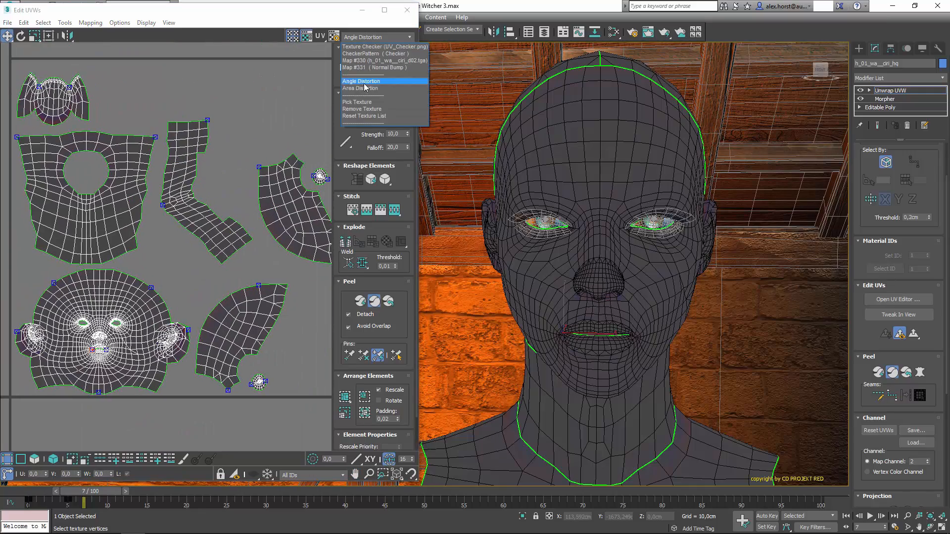
- Show angle distortion, filter UVs to material ID 3:leather, and pack with Recursive Padding
click(360, 88)
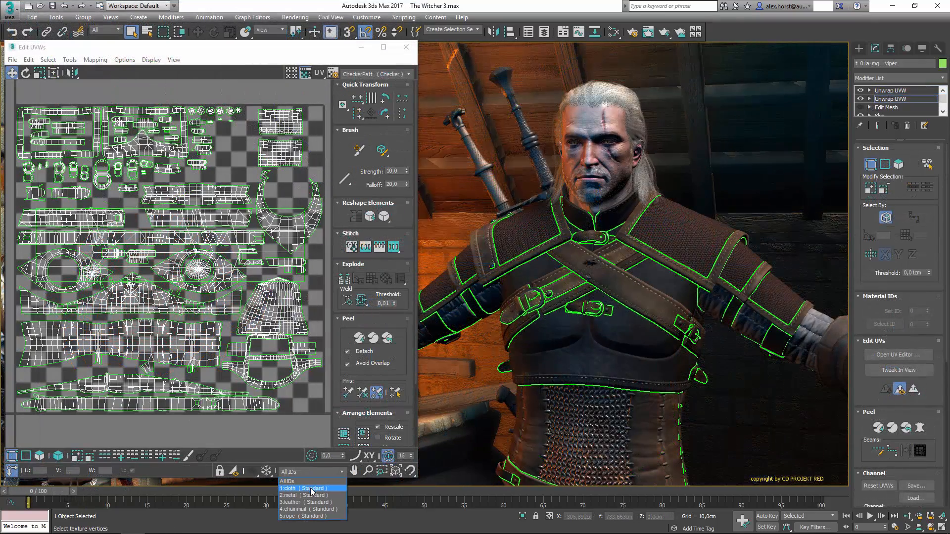
click(307, 502)
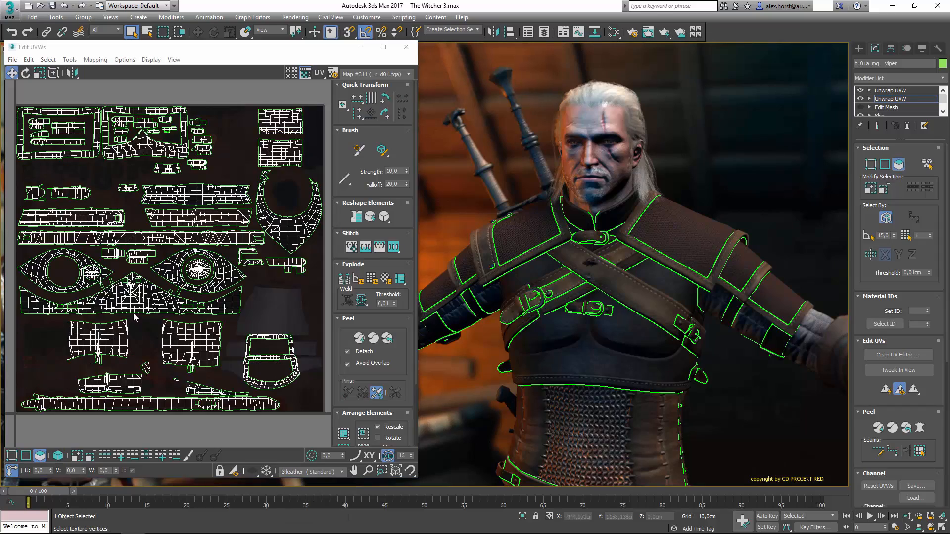
click(134, 285)
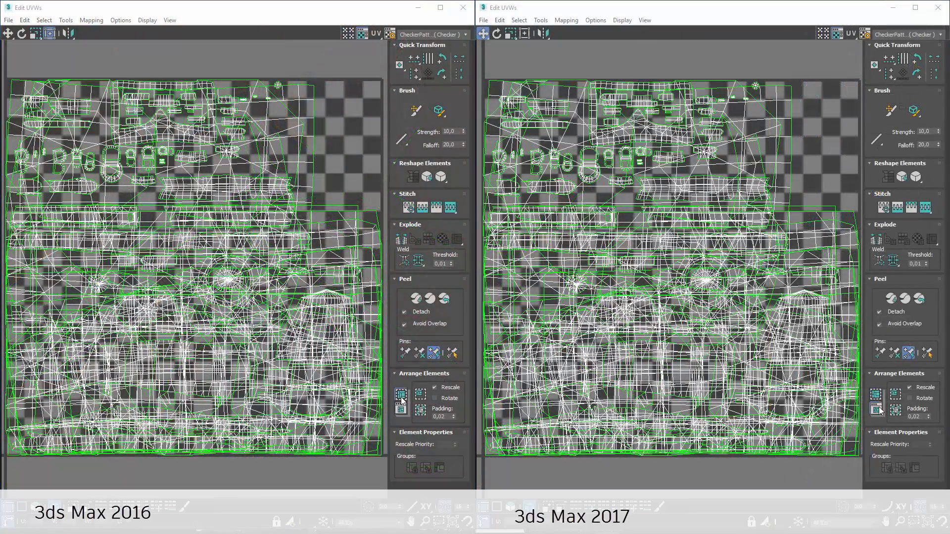
click(399, 395)
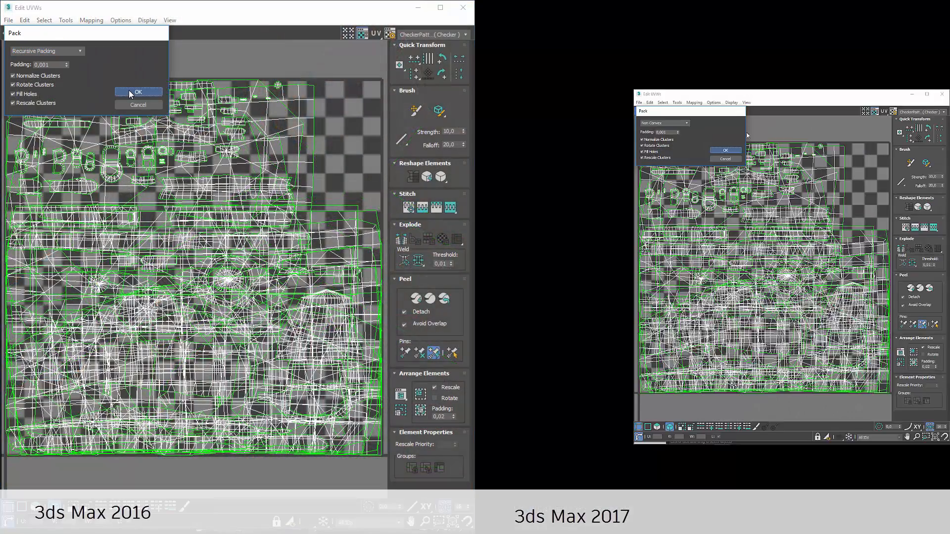